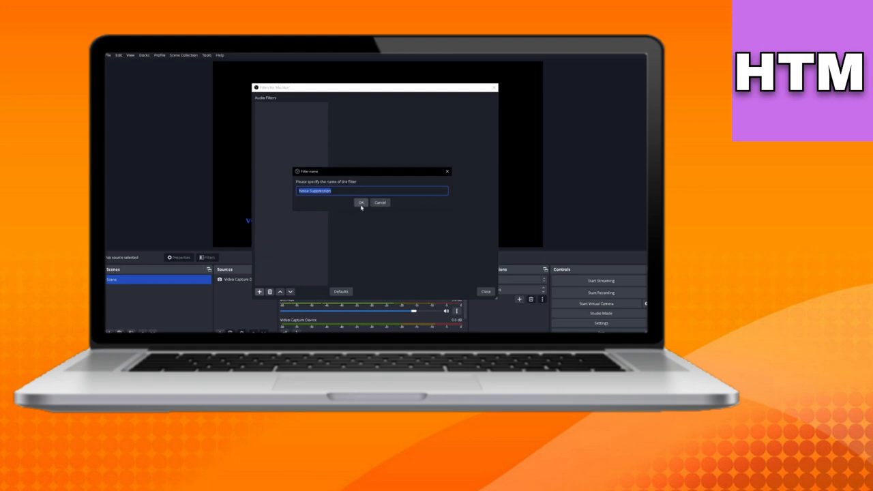
# Confirm the Noise Suppression filter name on the mic audio source.
pyautogui.click(361, 202)
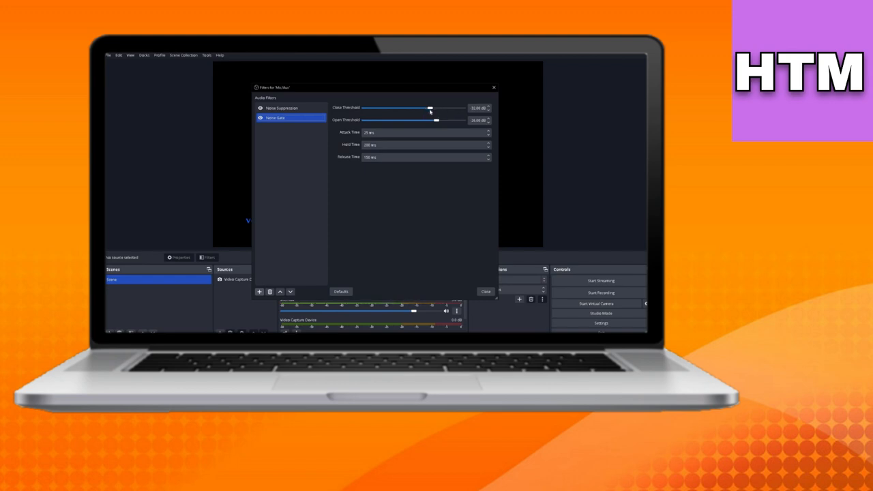